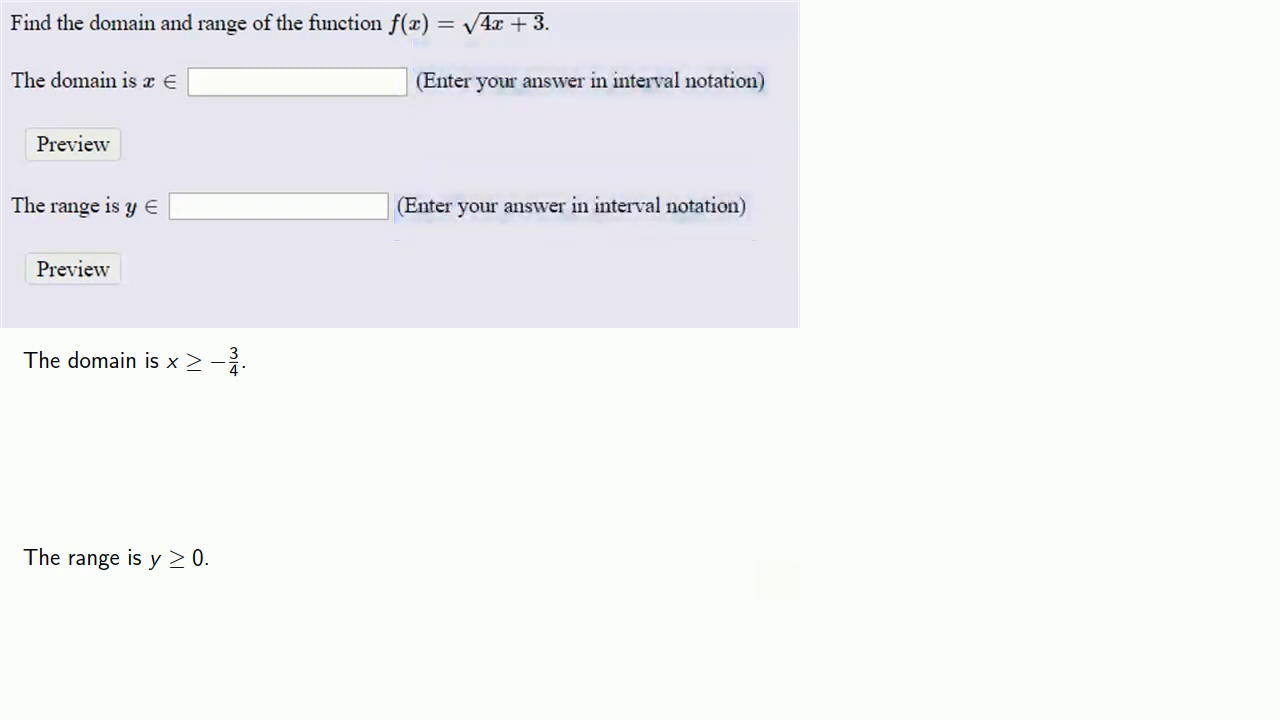
Fill the domain box with [-3/4,oo), rendering as [−3/4, ∞)
{"action": "left_click_drag", "start_coordinate": [168, 360], "coordinate": [244, 360]}
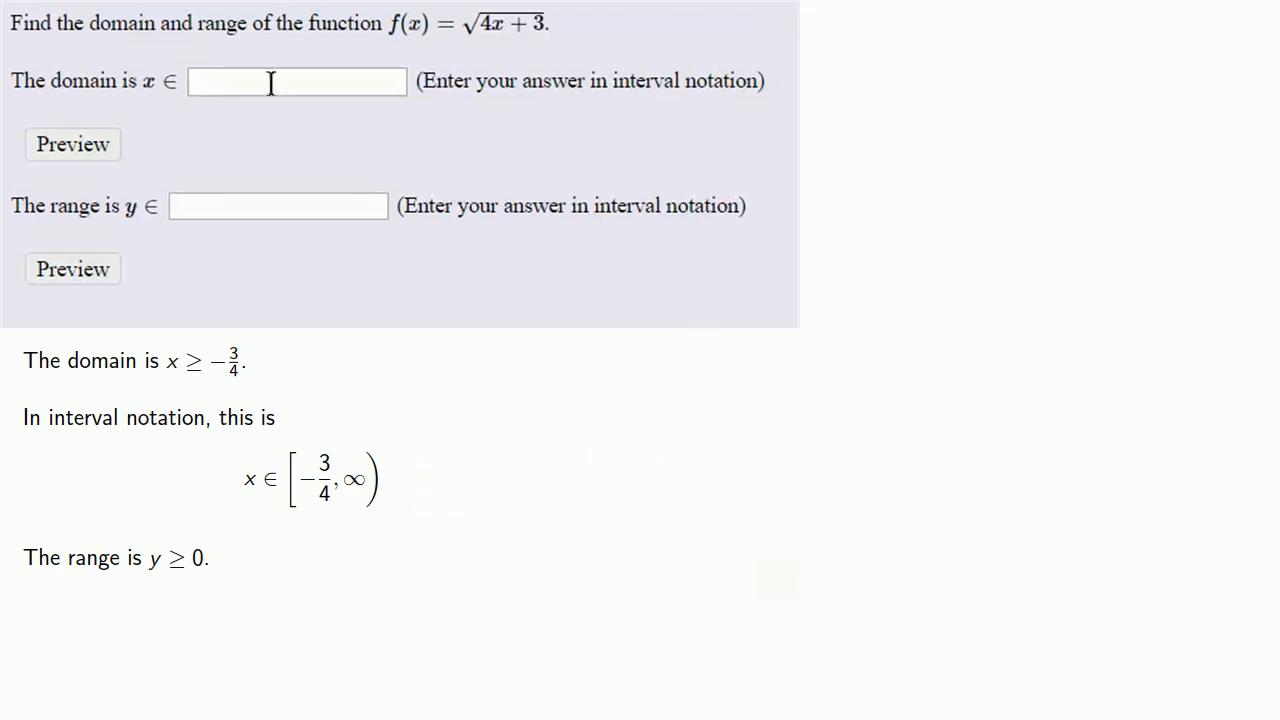
{"action": "type", "text": "[-"}
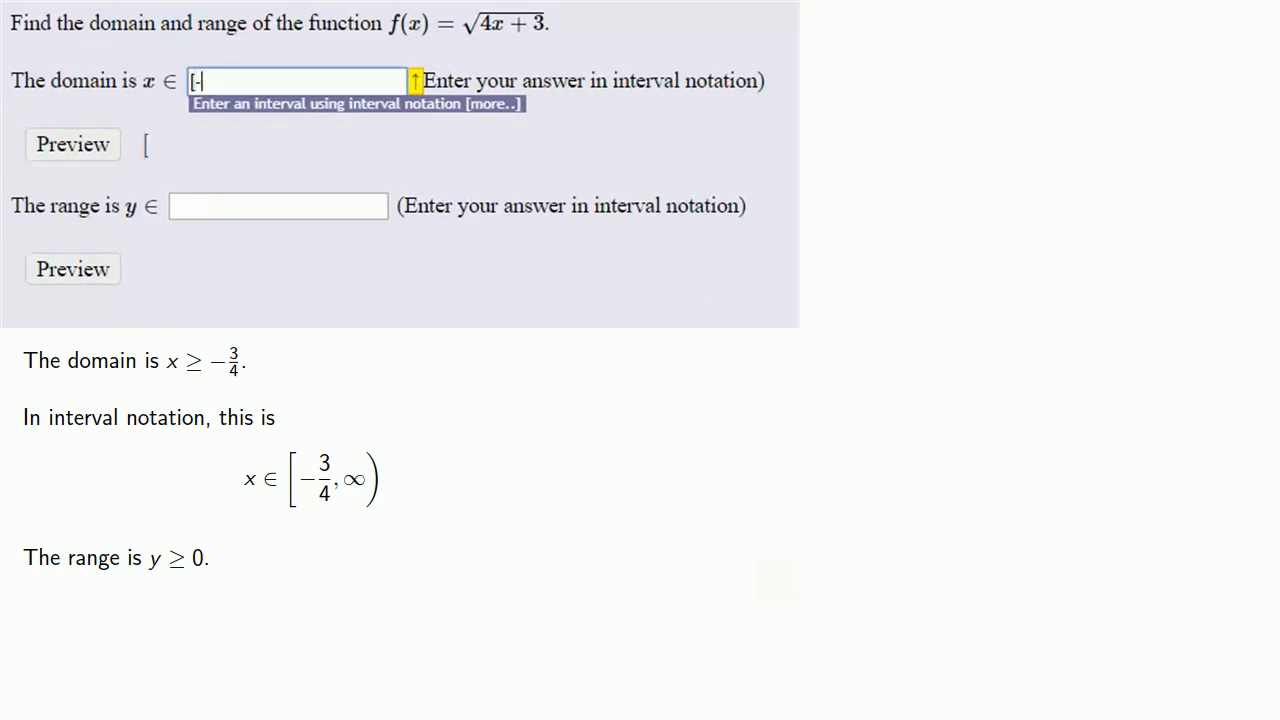
{"action": "type", "text": "3/4,"}
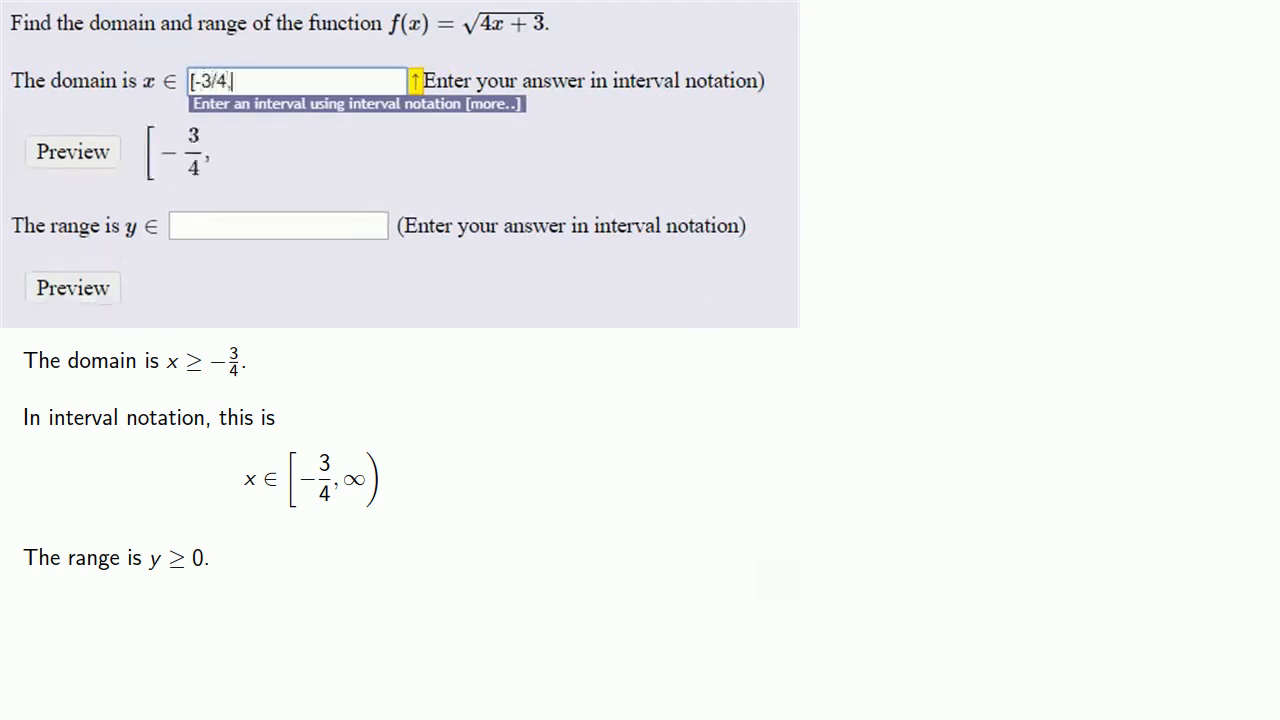
{"action": "type", "text": "oo"}
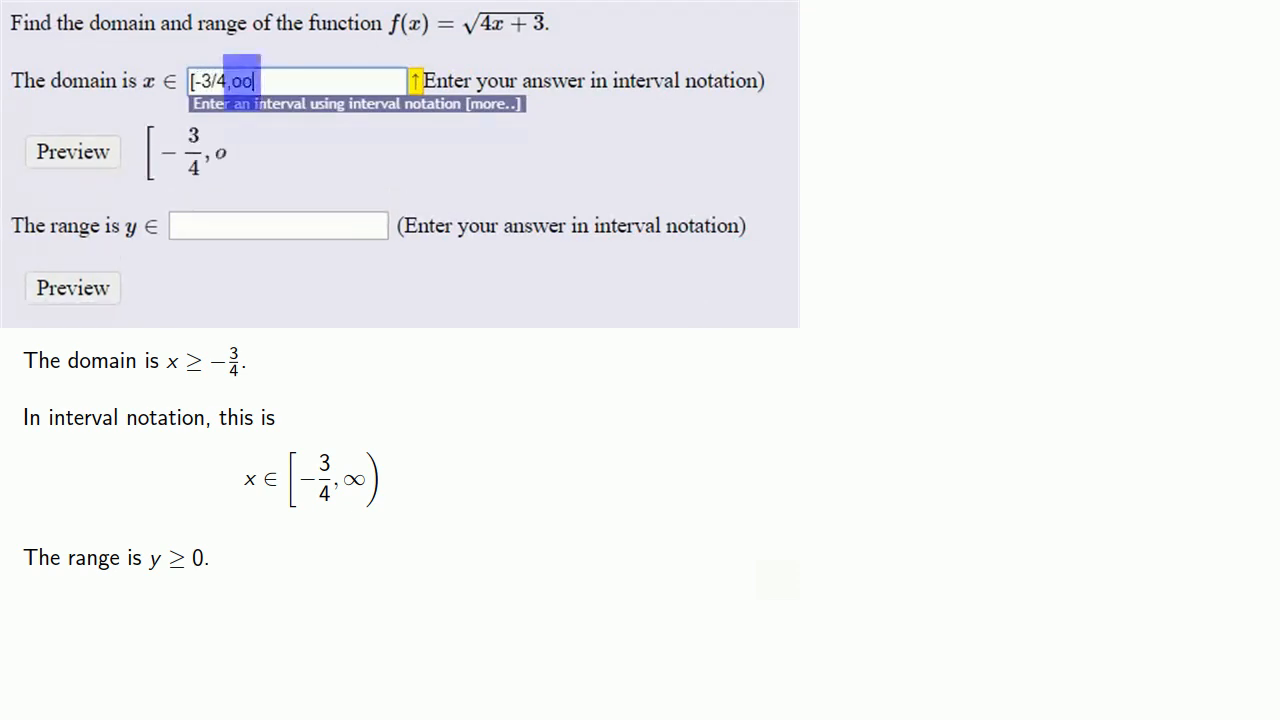
{"action": "type", "text": ")"}
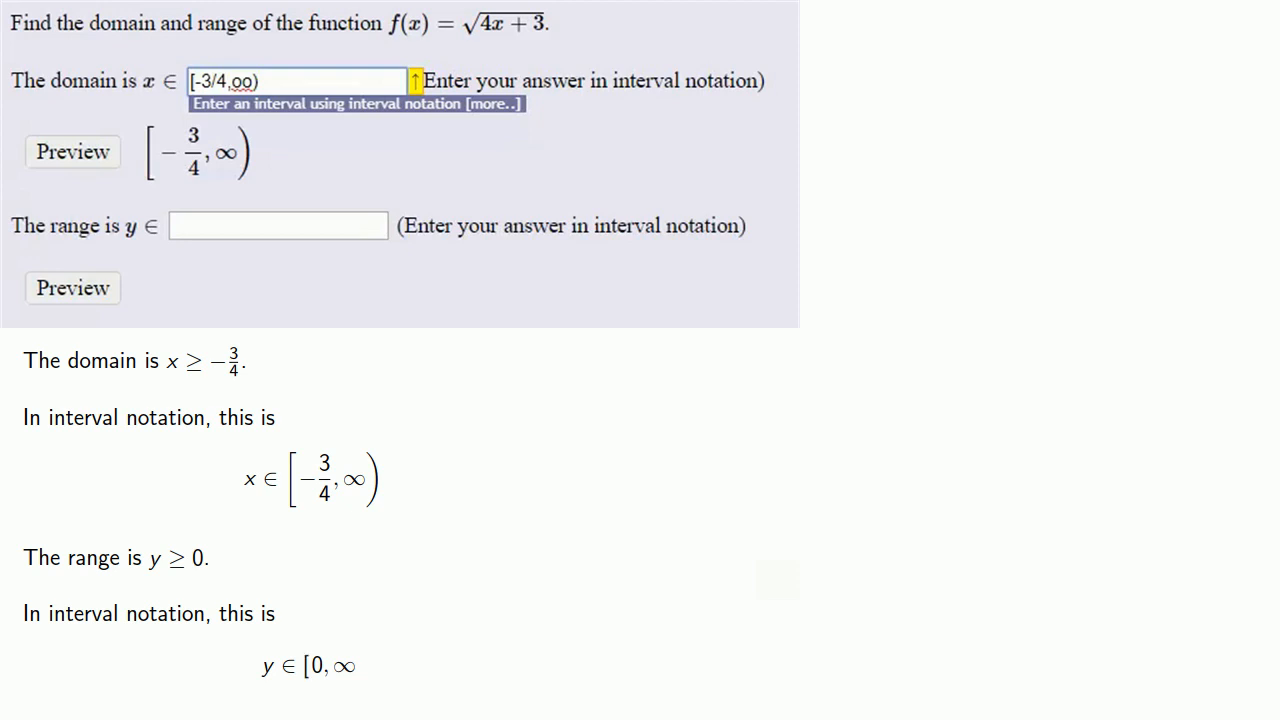
Preview the domain answer to confirm it renders as [−3/4, ∞)
{"action": "left_click", "coordinate": [276, 224]}
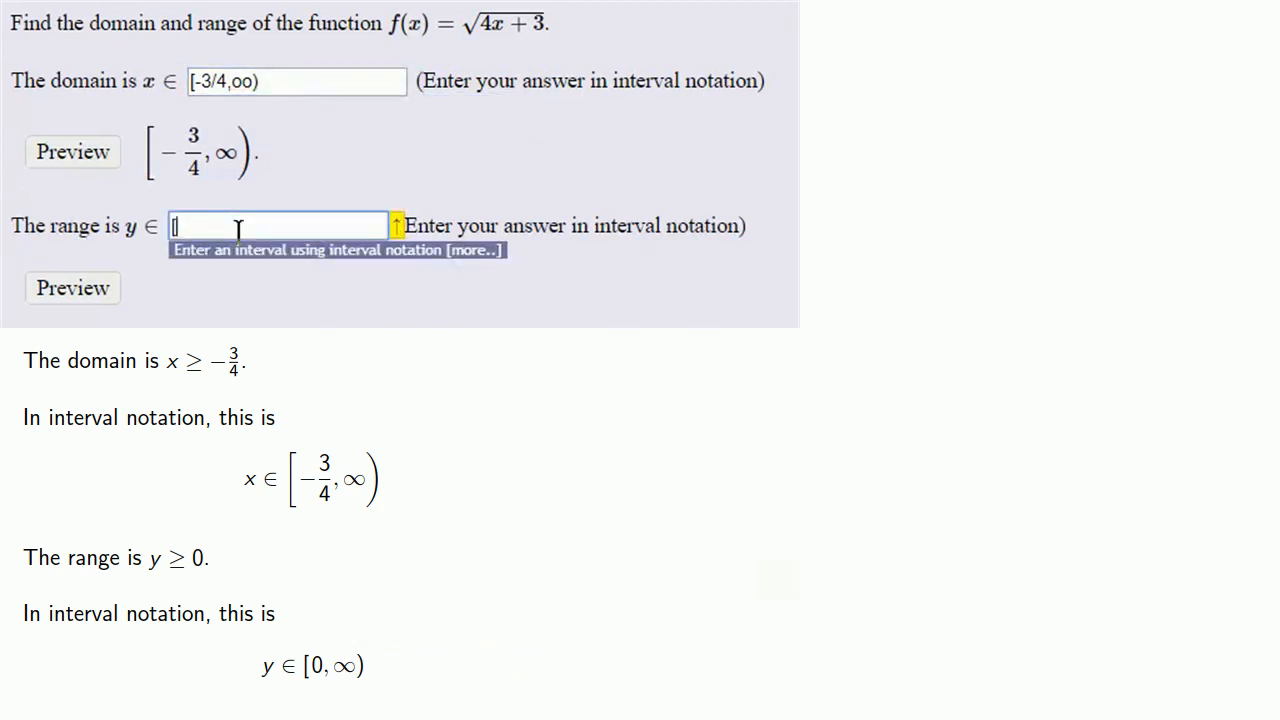
Fill the range box with [0,oo), rendering as [0, ∞)
{"action": "type", "text": "[0"}
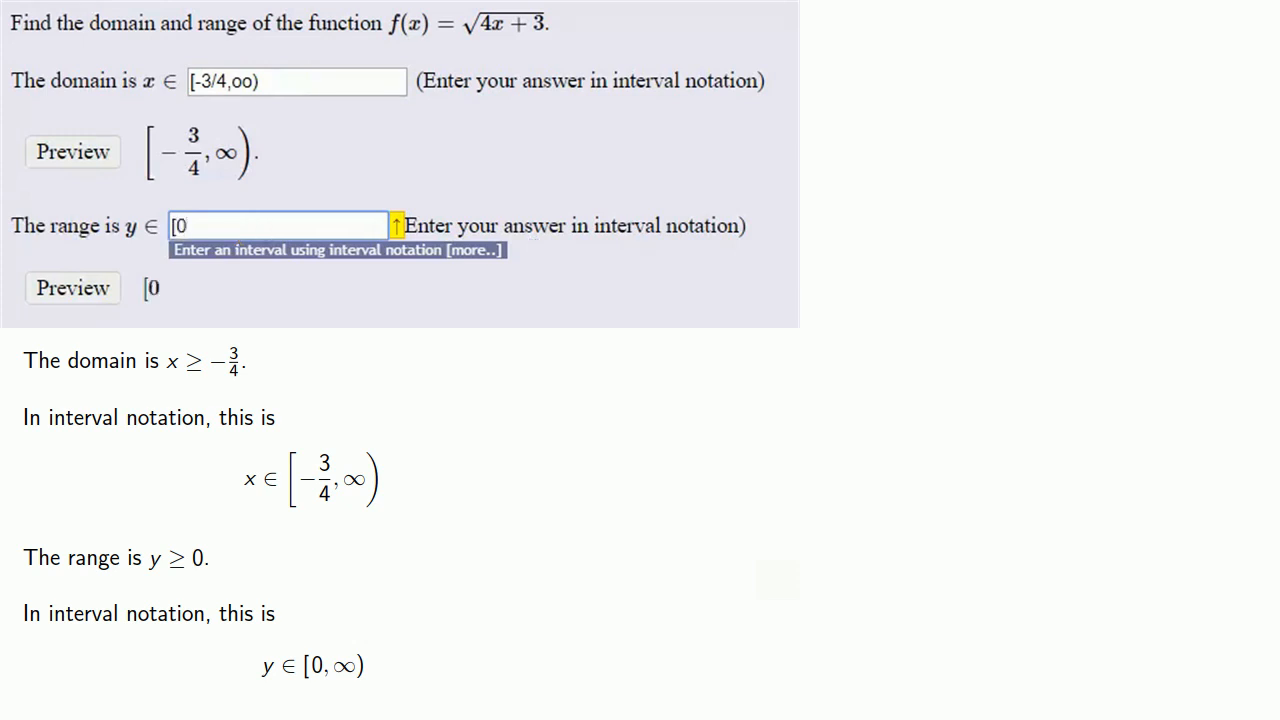
{"action": "type", "text": ",oo"}
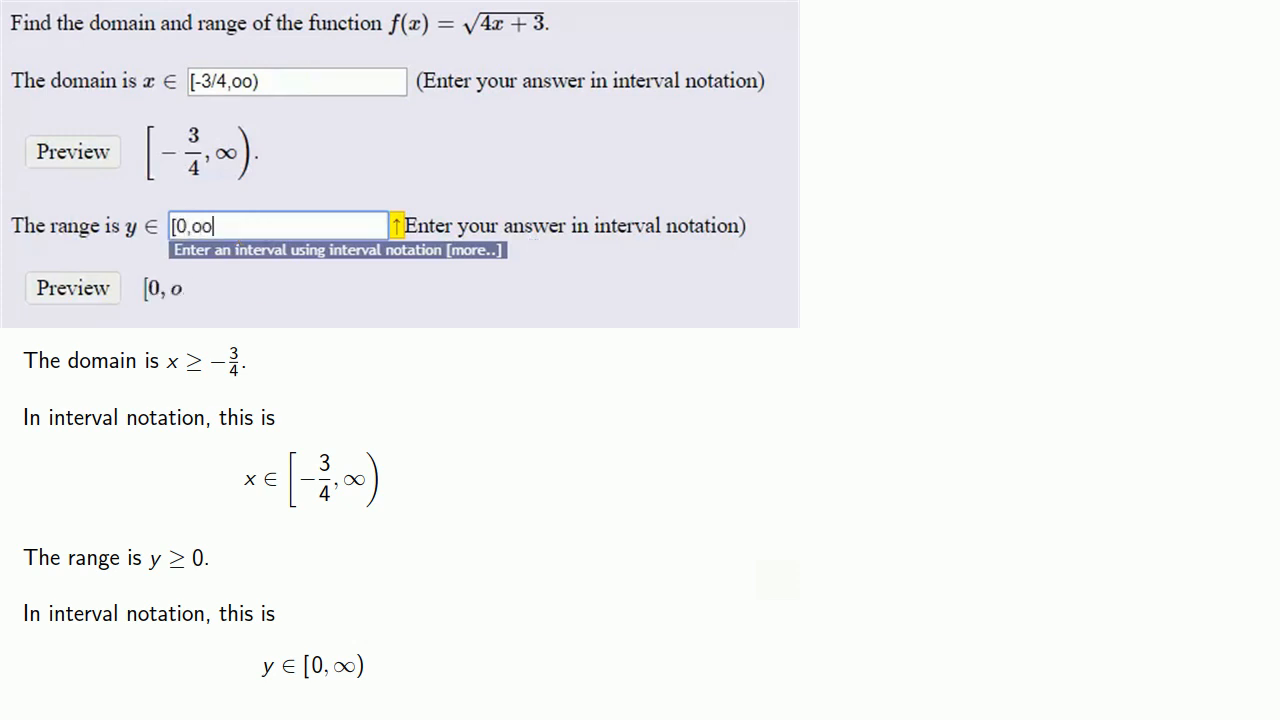
{"action": "type", "text": ")"}
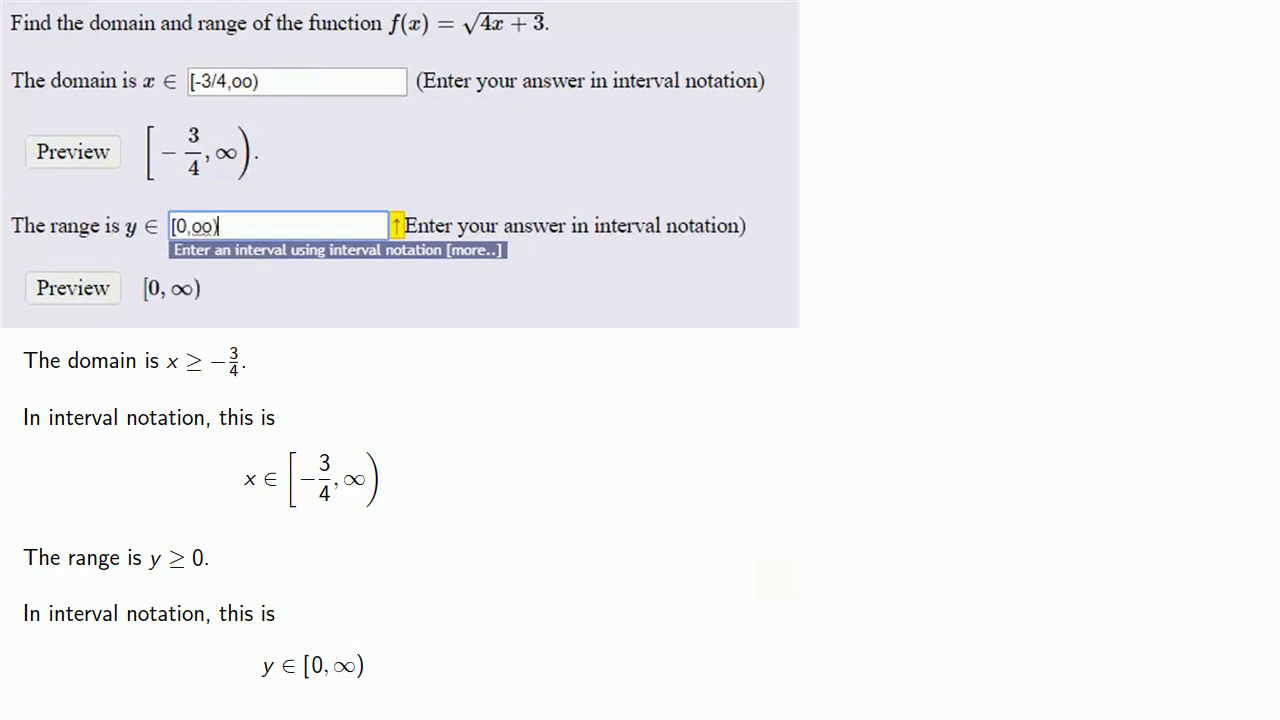